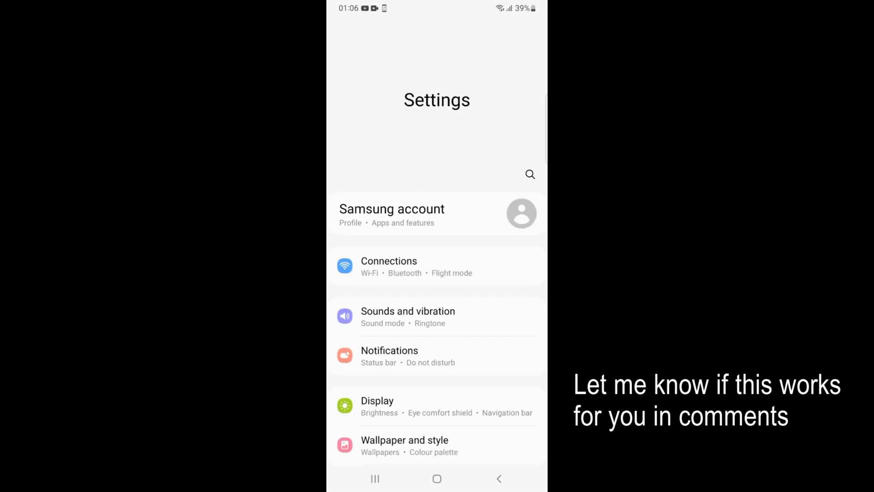
Step: Reach Battery and device care further down the Settings list
scroll("down", 3)
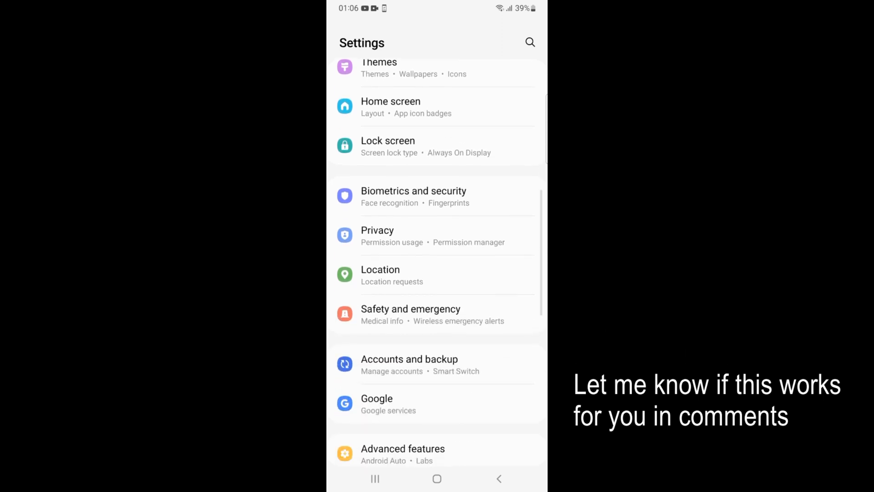
scroll("down", 3)
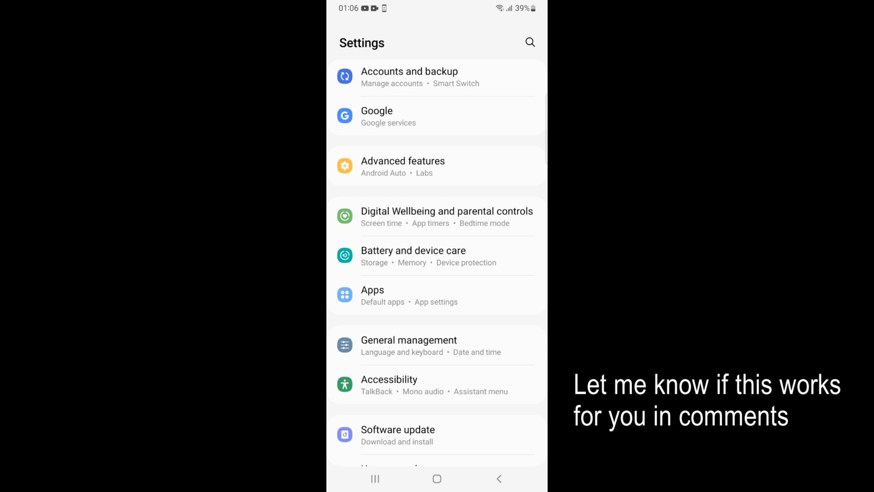
left_click(413, 255)
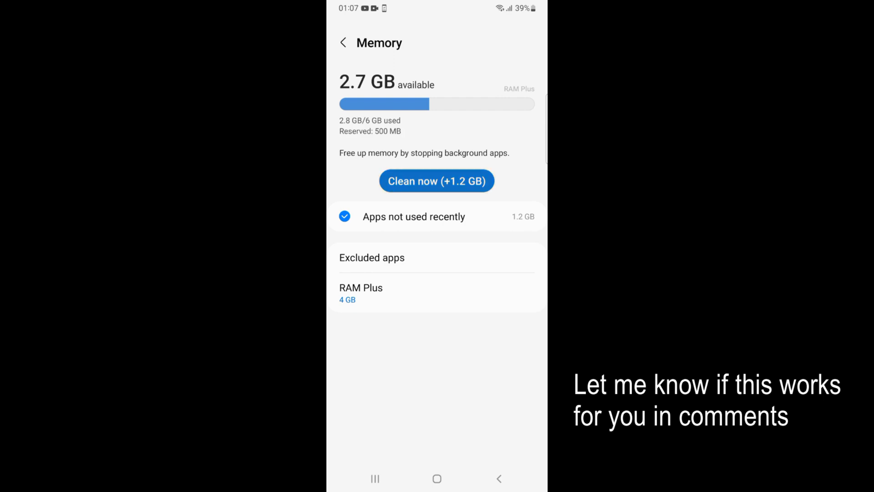
Step: Start Clean now to reclaim about 1.2 GB by stopping apps not used recently
left_click(436, 180)
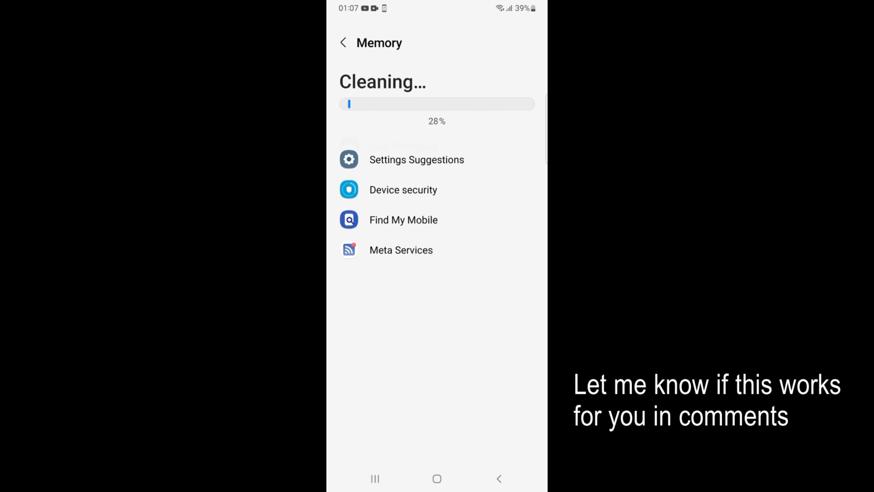